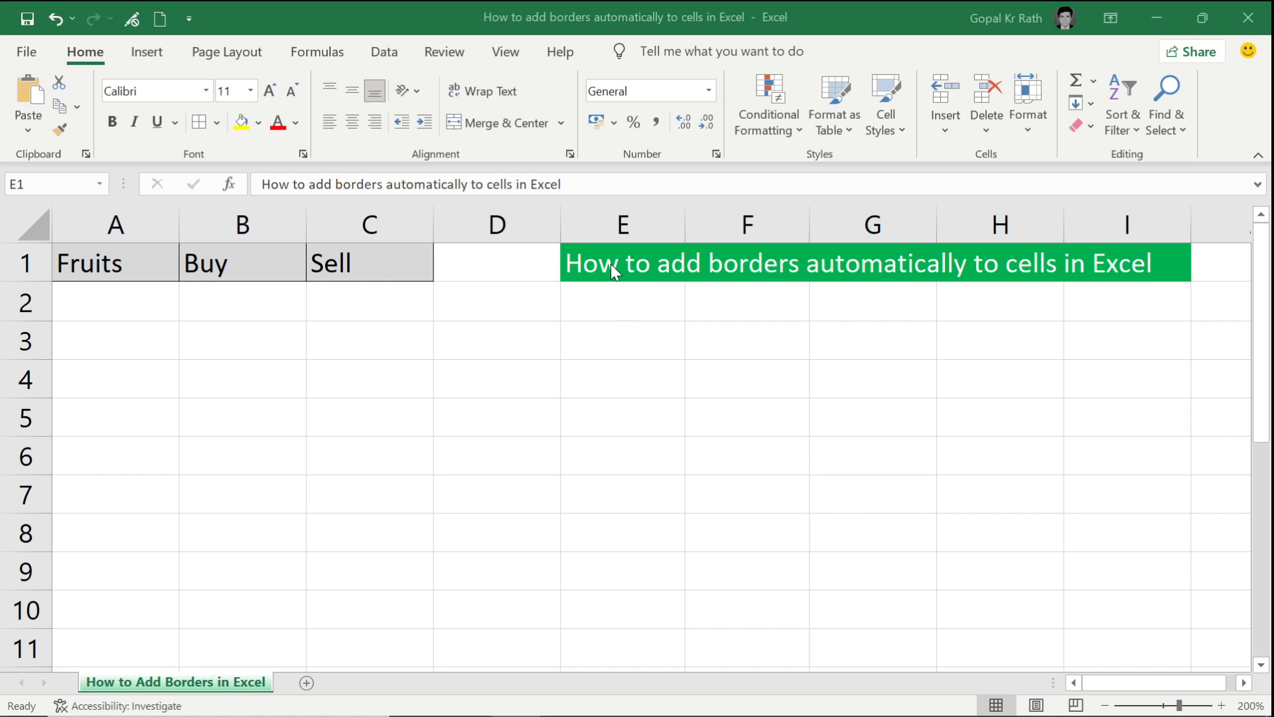
mouse_move(233, 376)
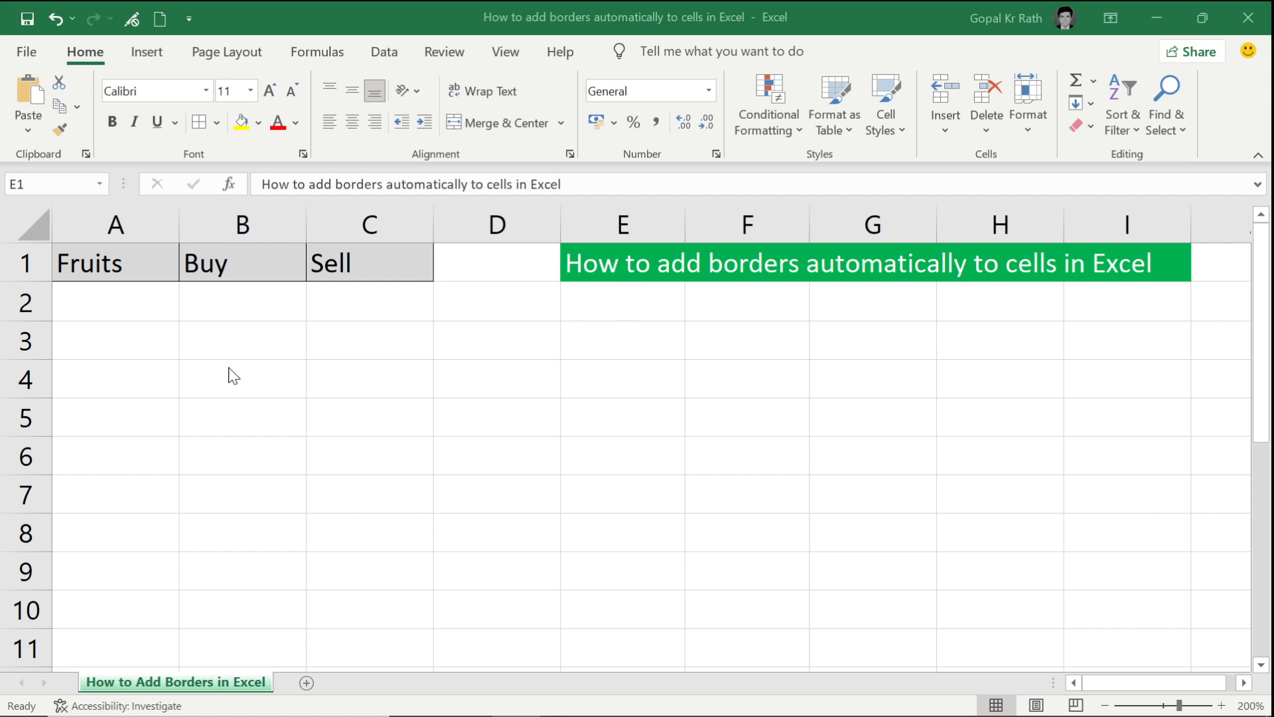
- Select the empty rows A2:C10 beneath the Fruits, Buy and Sell headers
type("Ap")
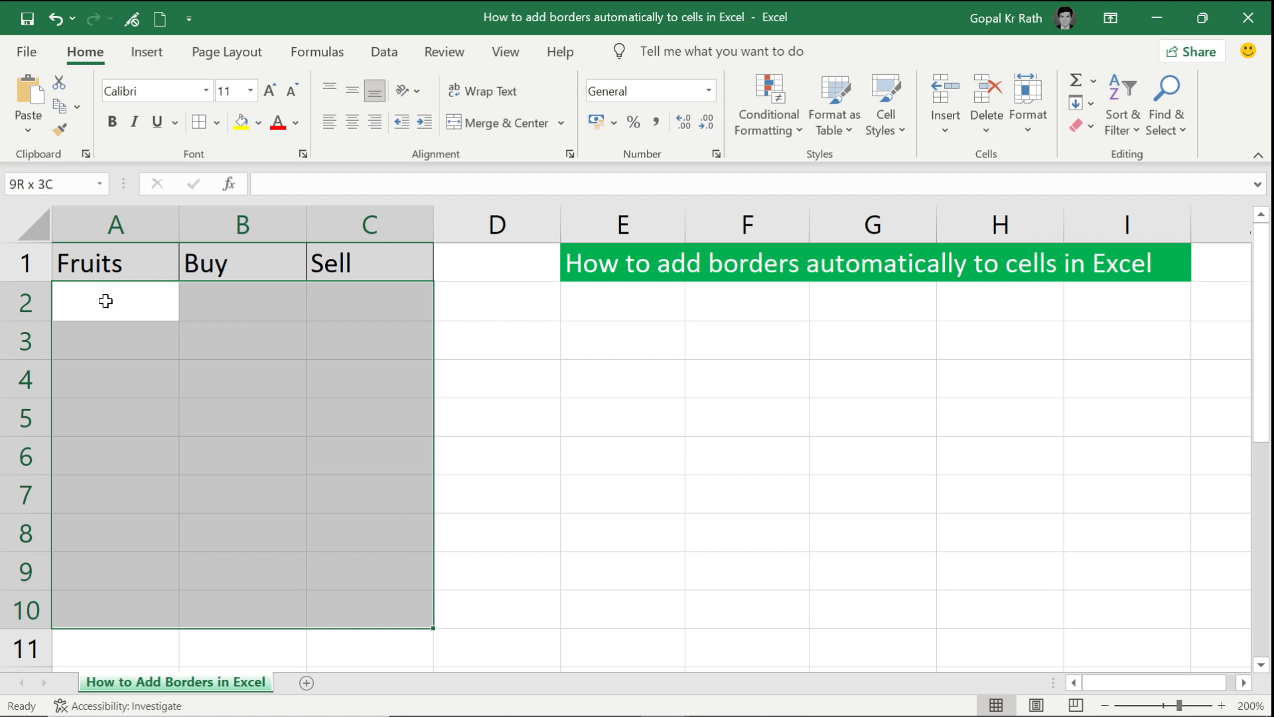
left_click(114, 302)
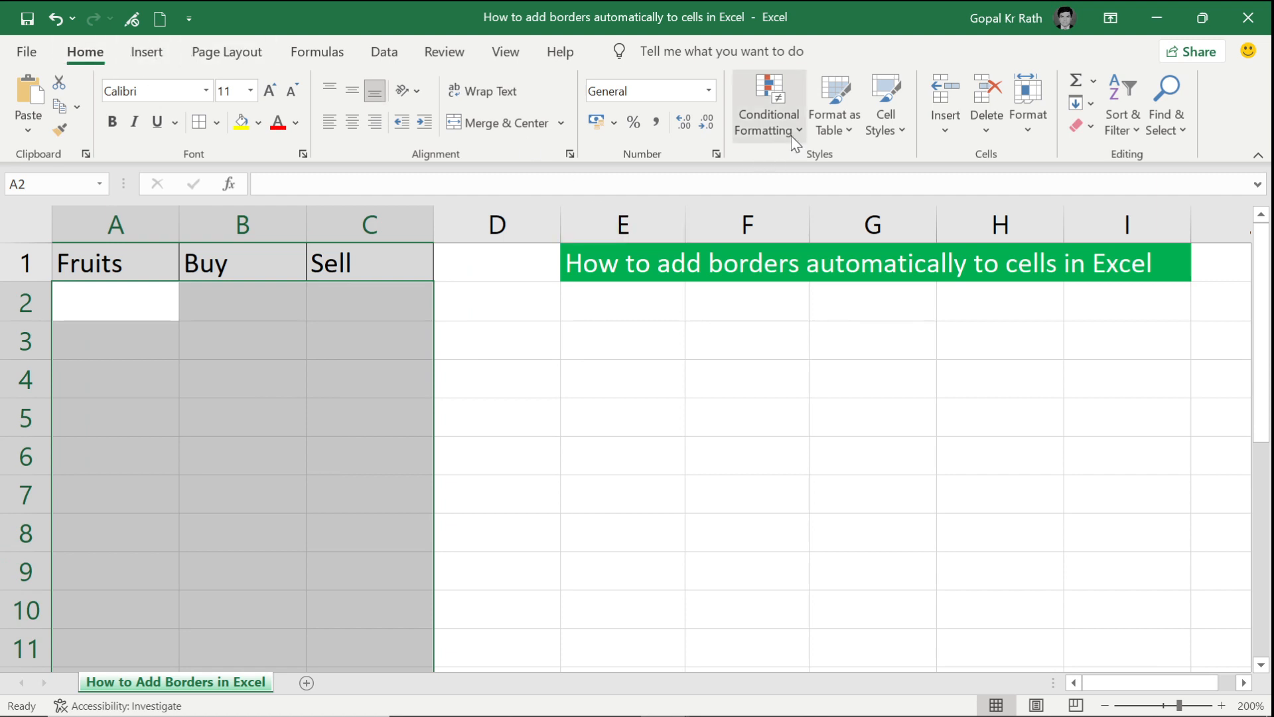
- Begin a formula-based conditional formatting rule on A2:C10 referencing =$A$2
left_click(768, 106)
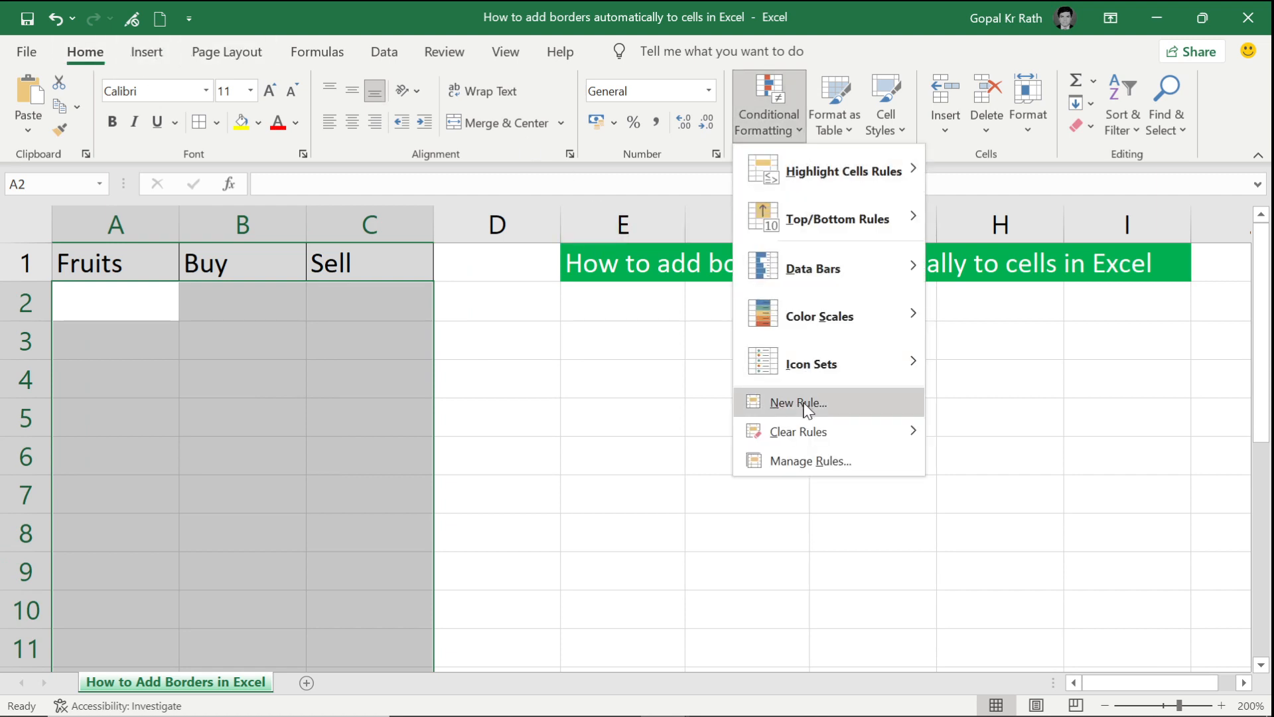
left_click(795, 402)
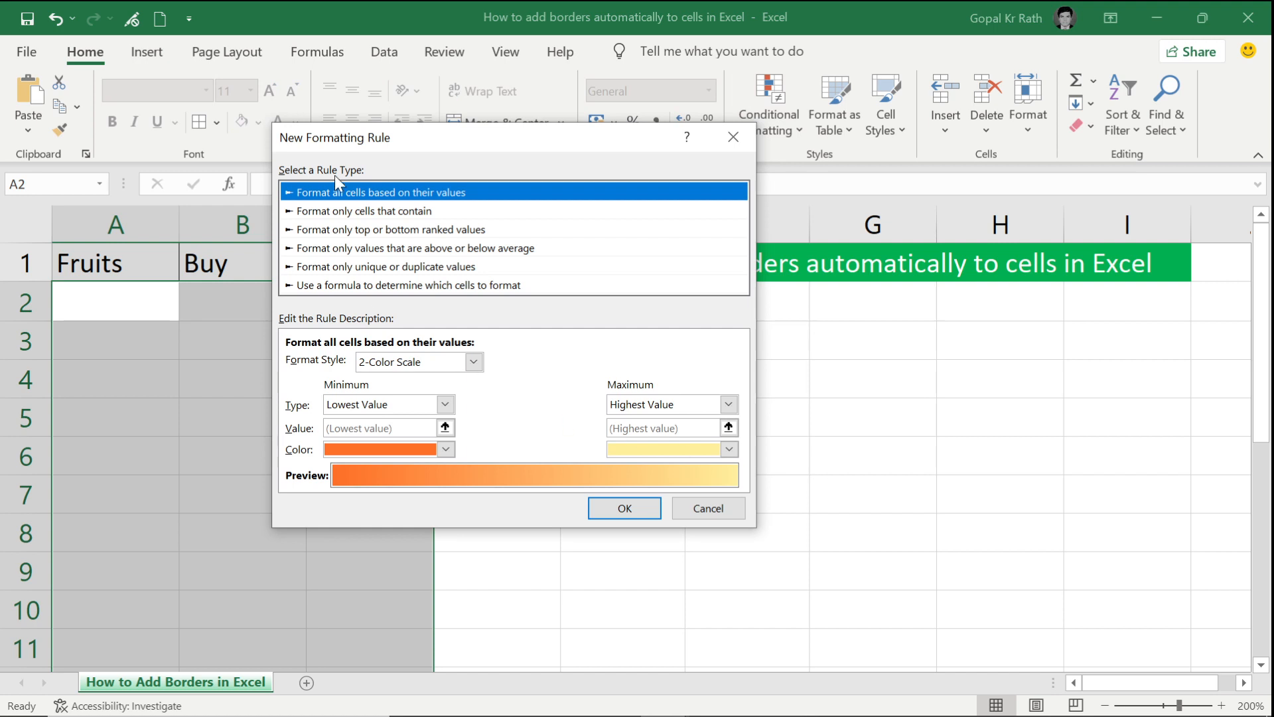
left_click(407, 284)
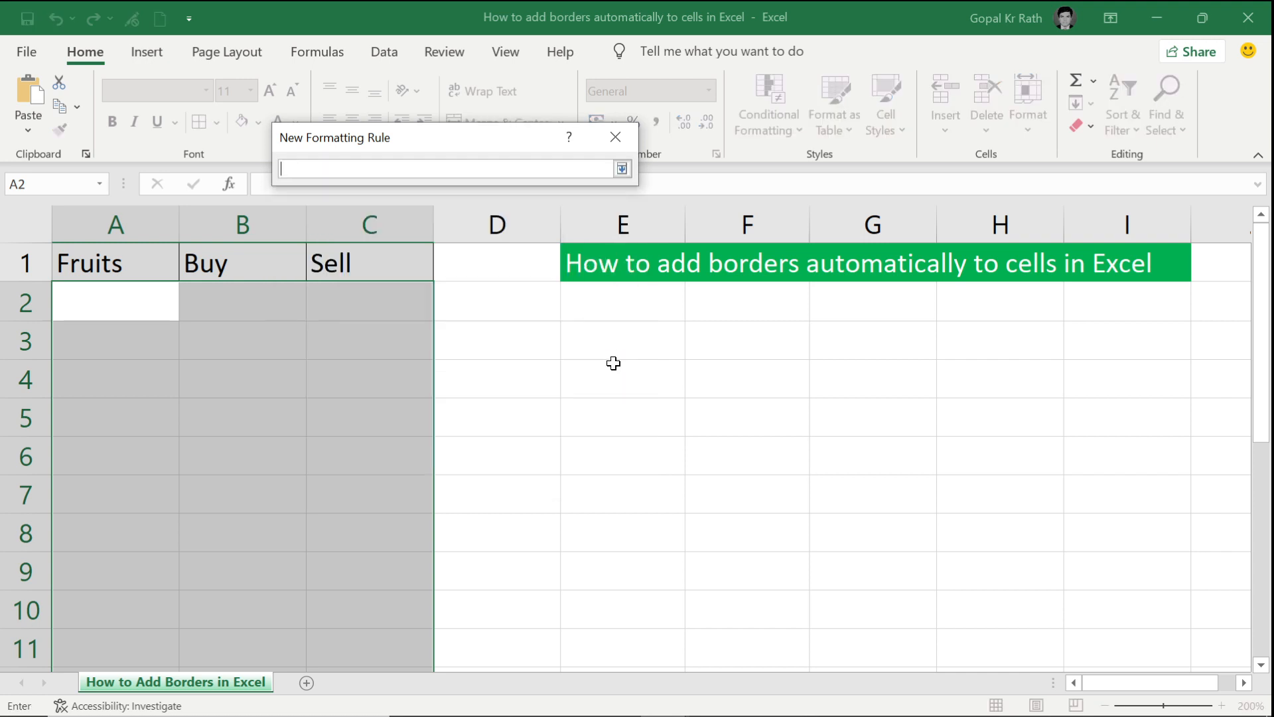
left_click(115, 302)
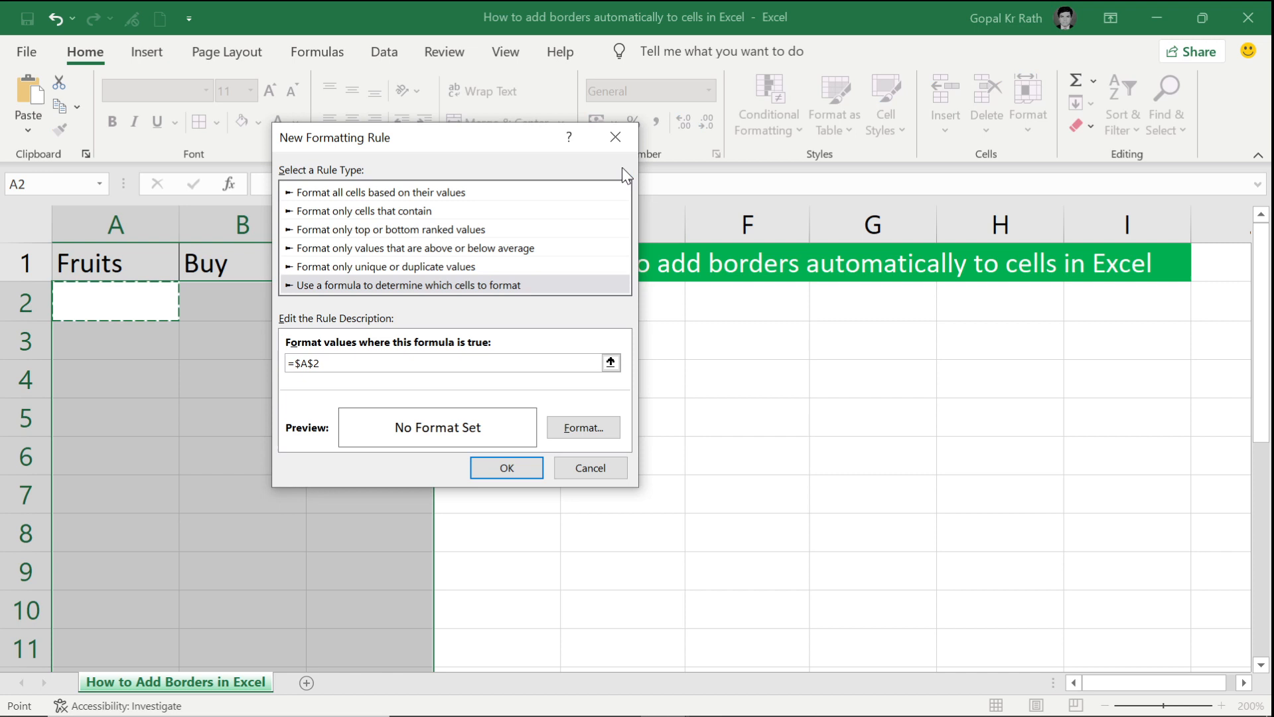
mouse_move(415, 360)
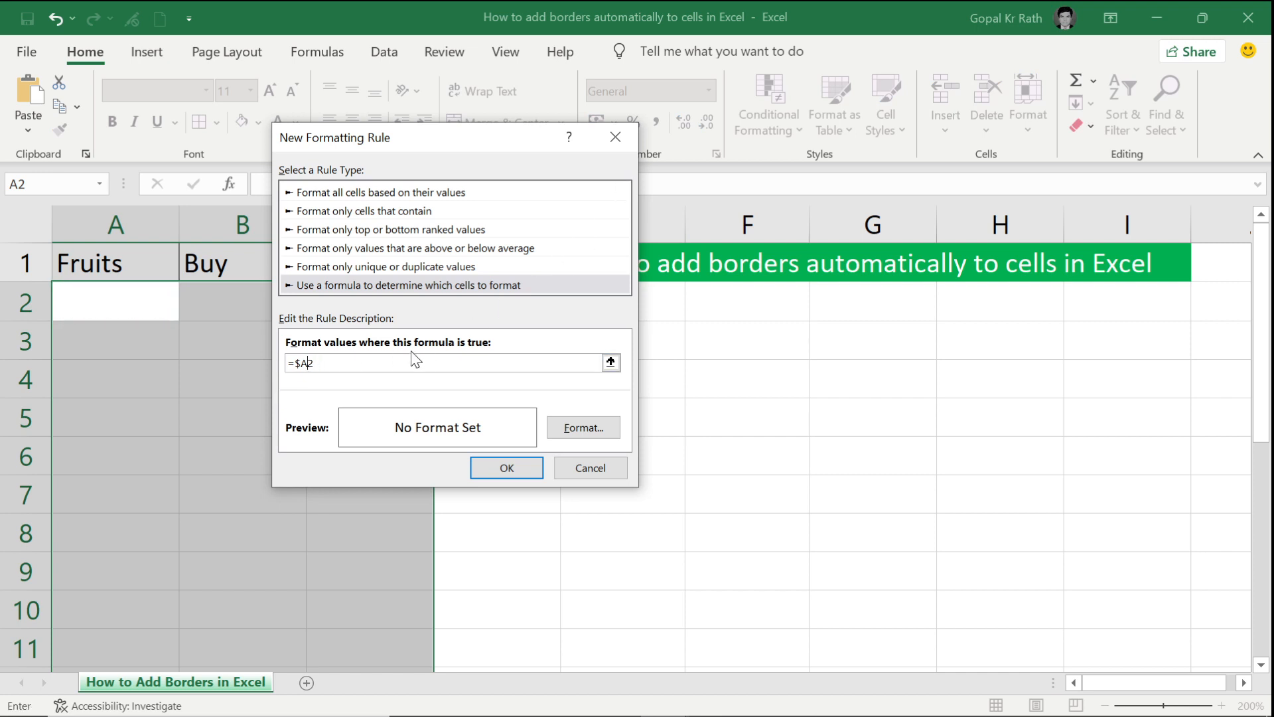
mouse_move(316, 381)
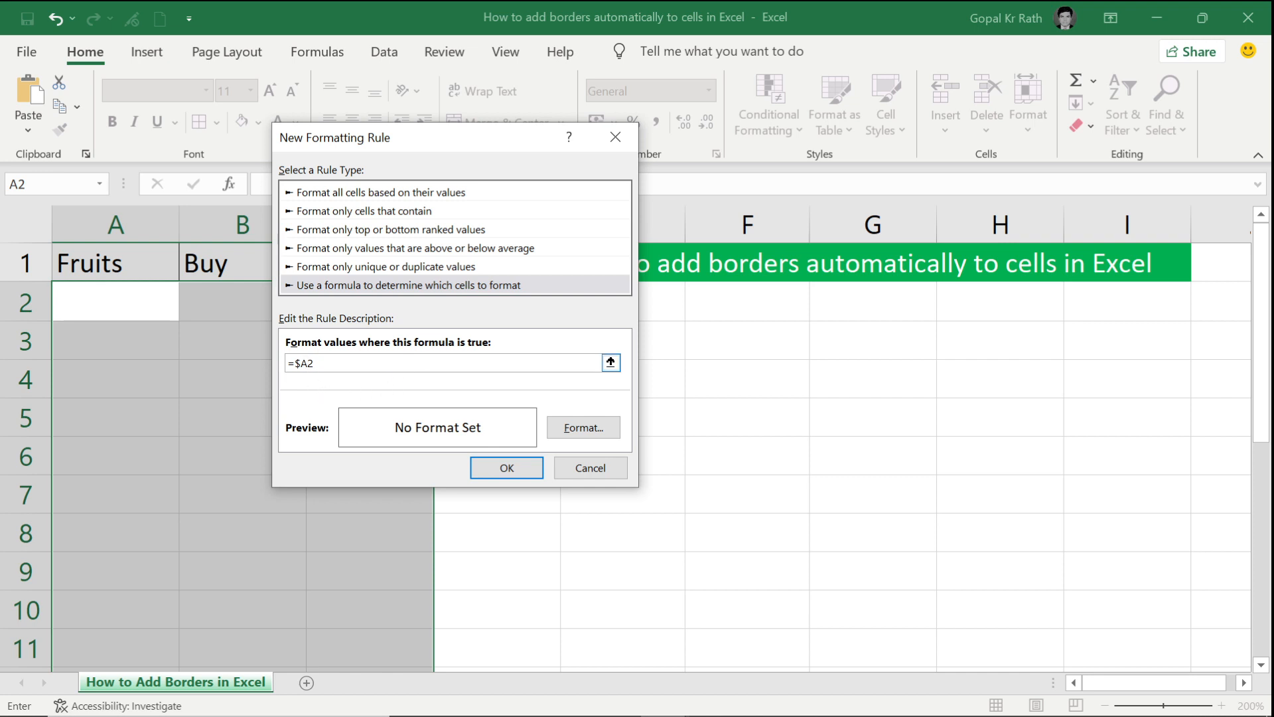
- Complete the rule formula as =$A2<>"" and move on to its format settings
type("<")
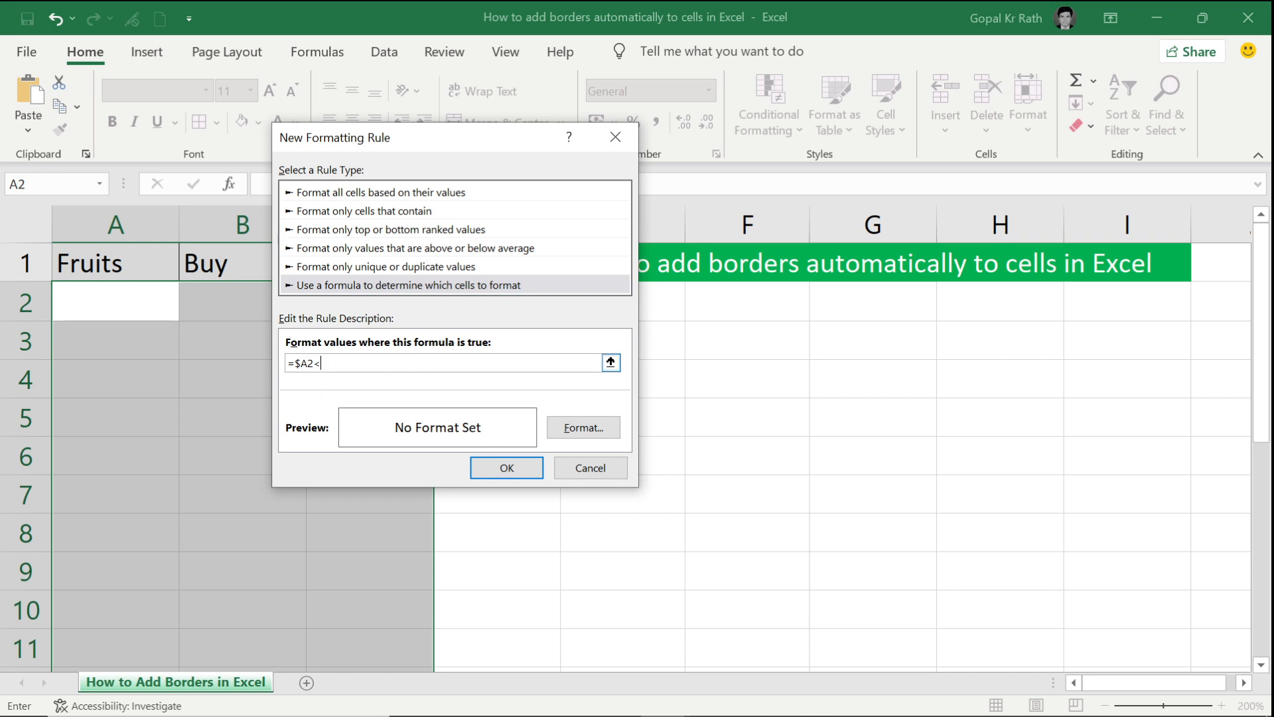
type(">")
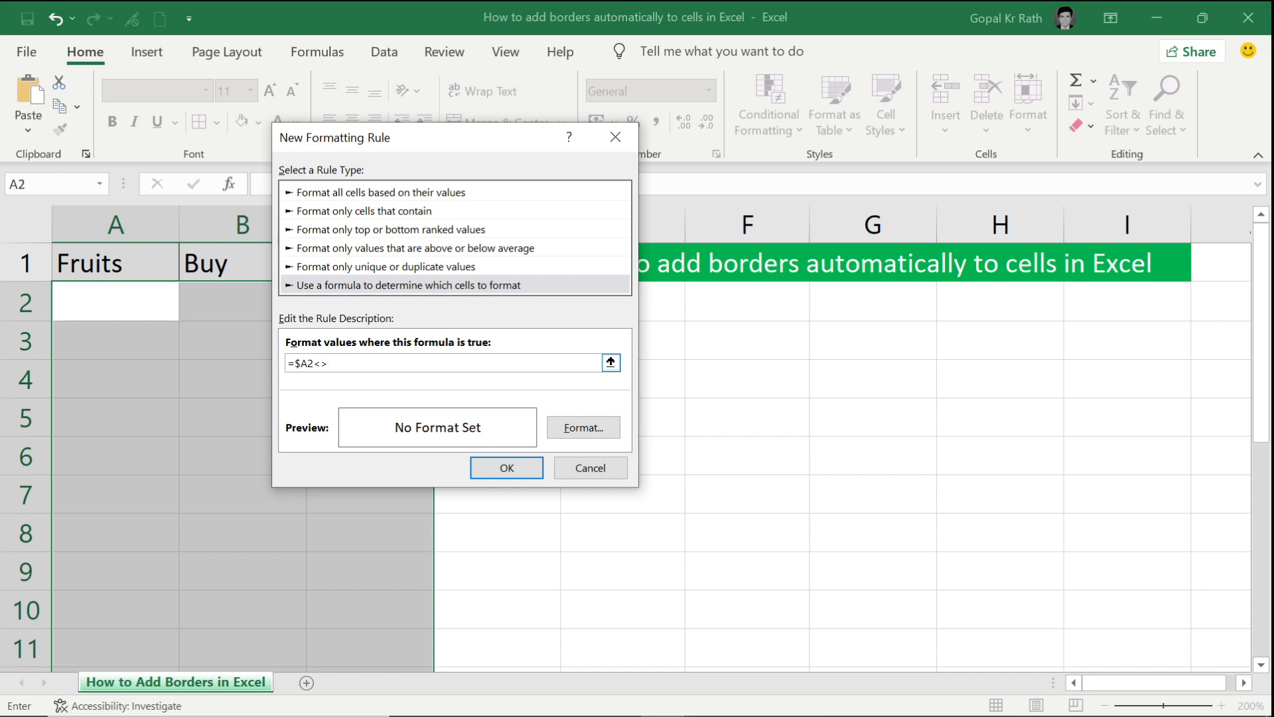
type("\"\"")
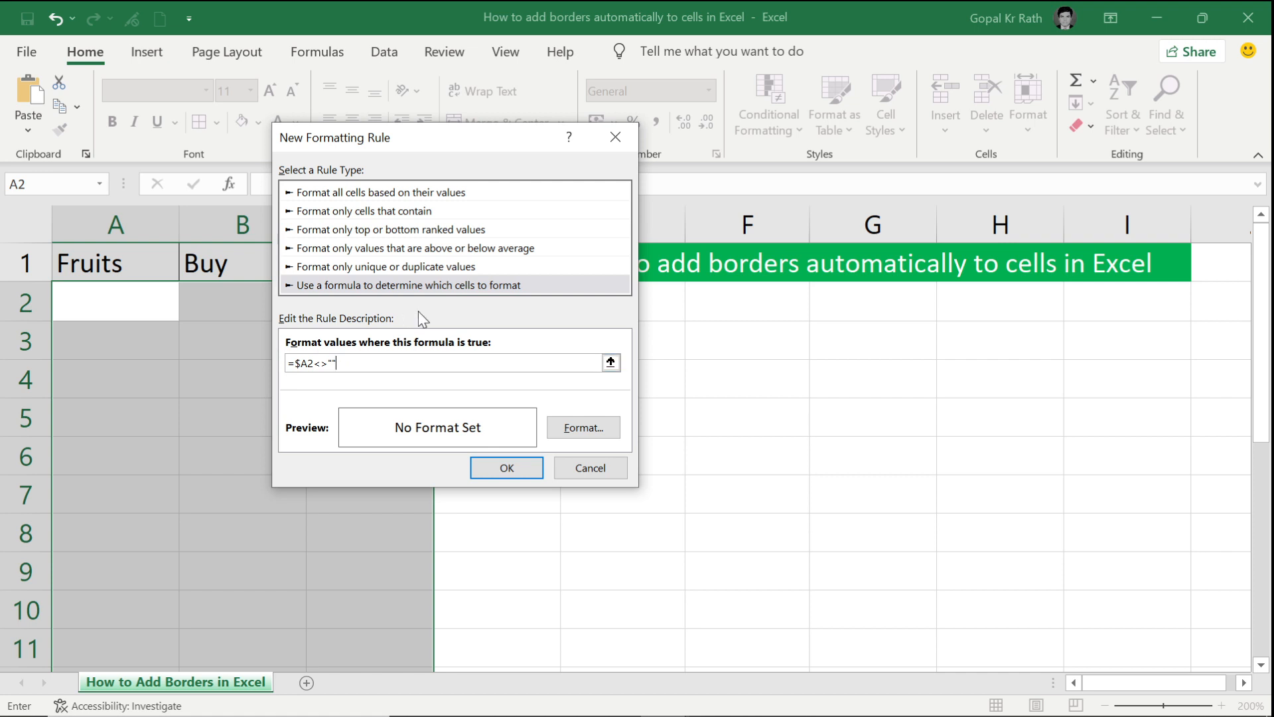
left_click(583, 427)
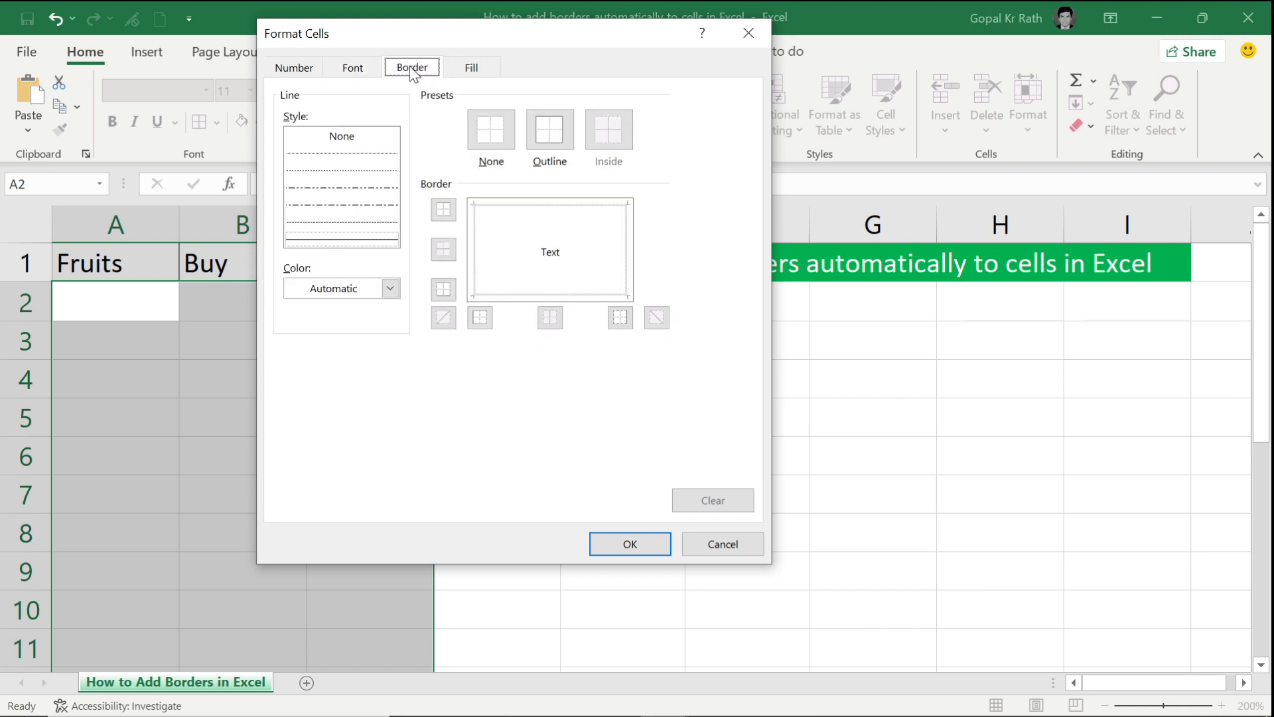
- Set the rule's format to an Outline border preset
left_click(549, 130)
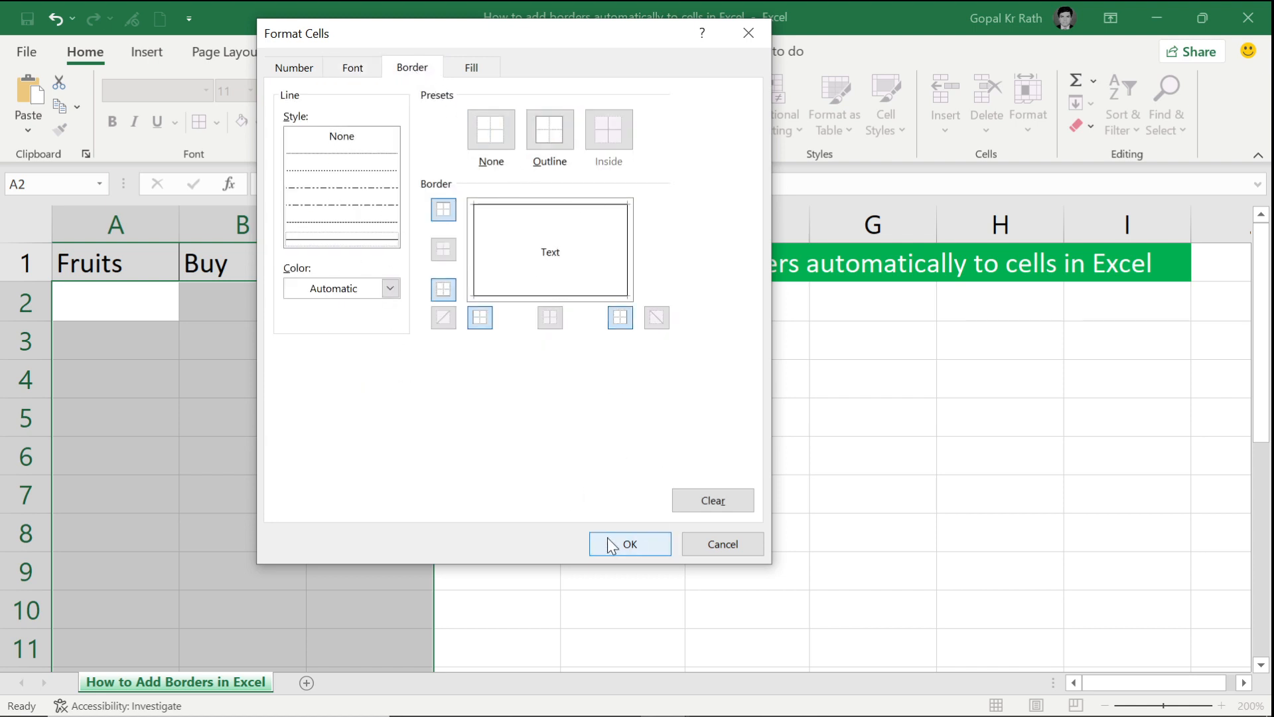
left_click(629, 545)
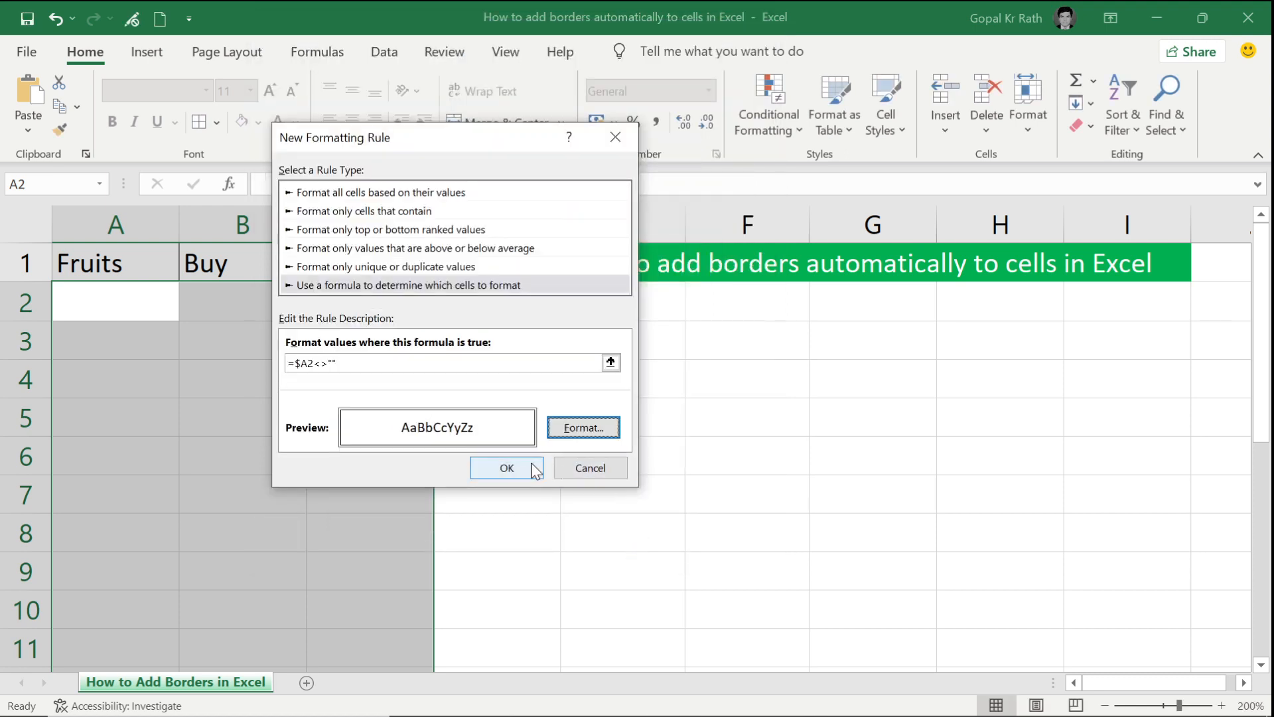
- Save the rule and enter Apple in A2 and Mango in A3, outlining rows 2-3
left_click(506, 467)
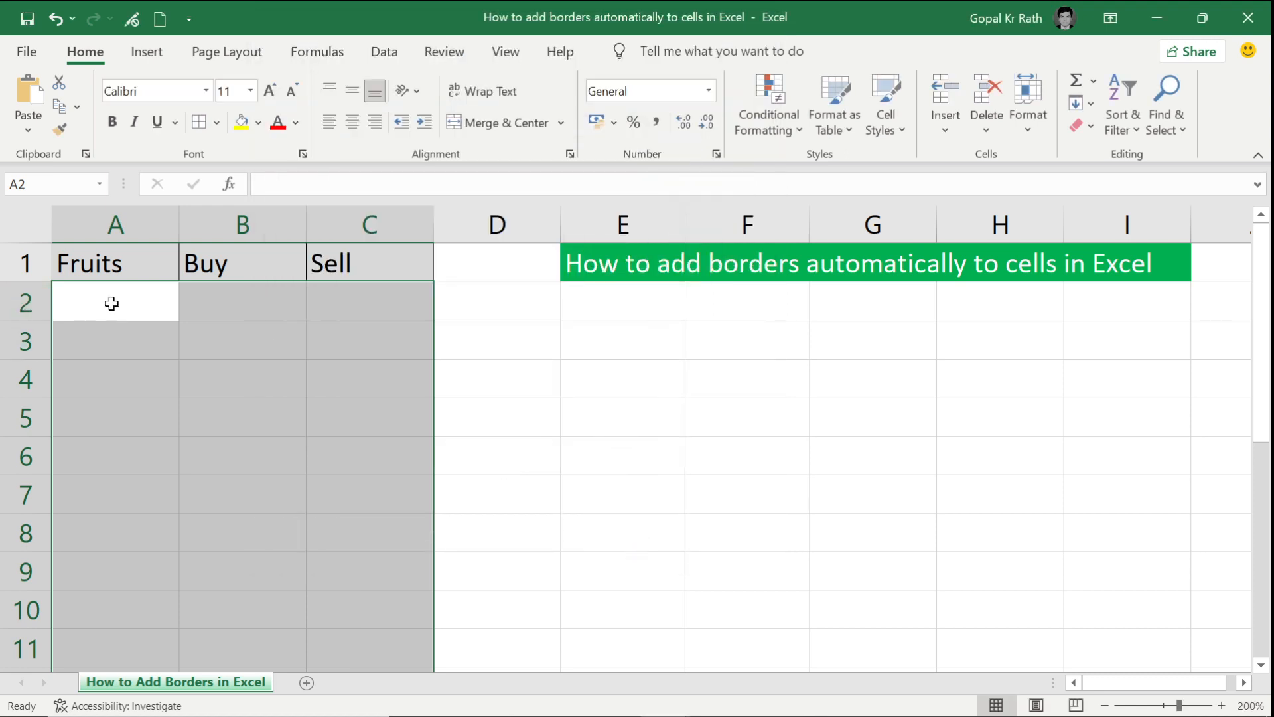
type("Apple")
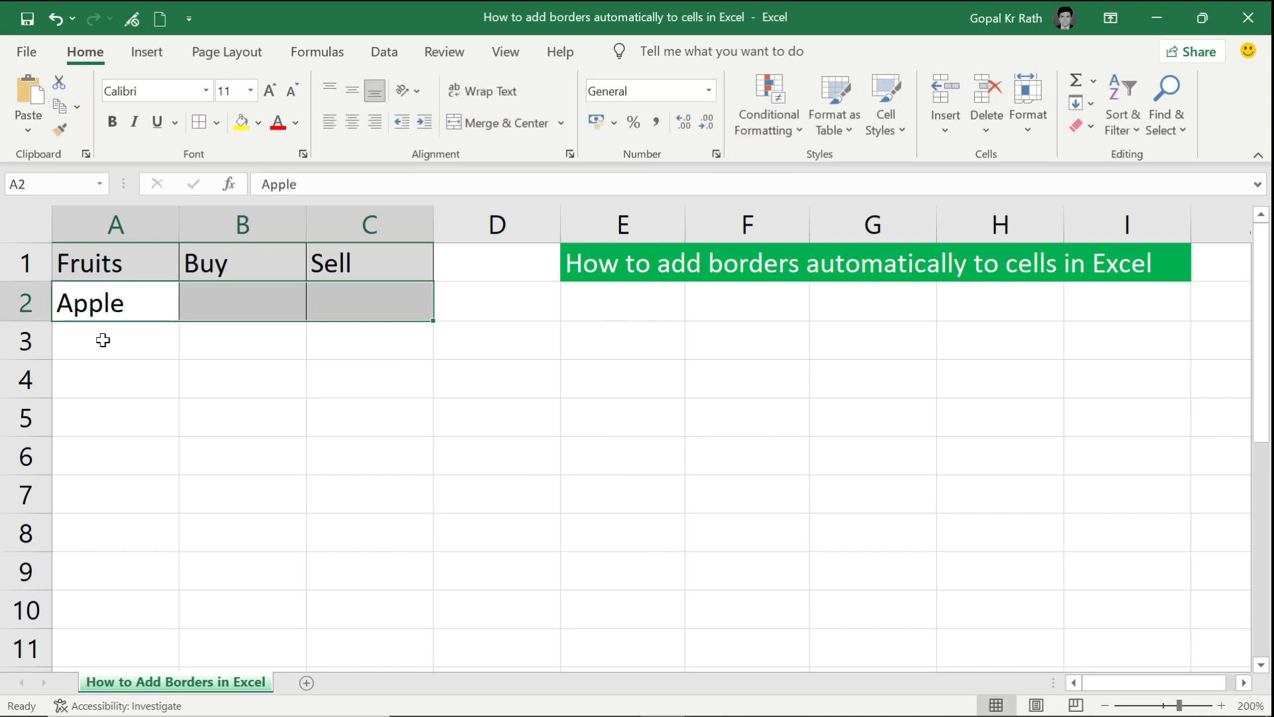
type("Ma")
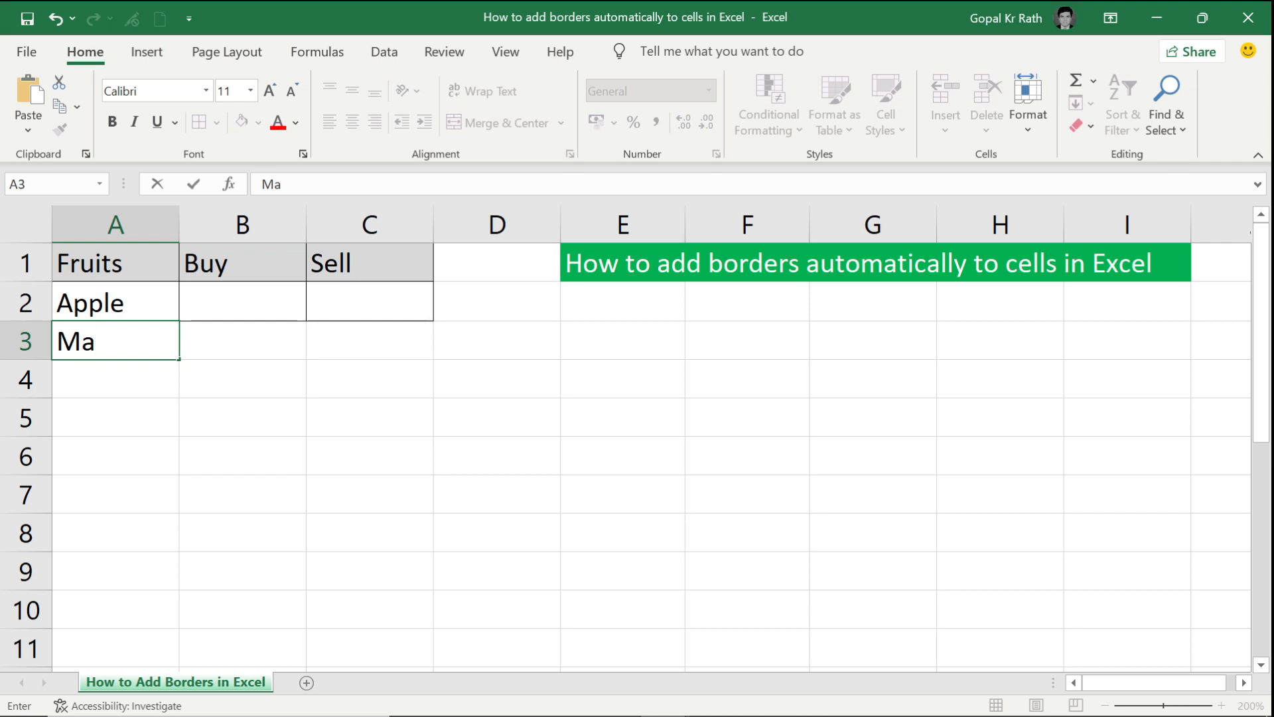
type("ngo")
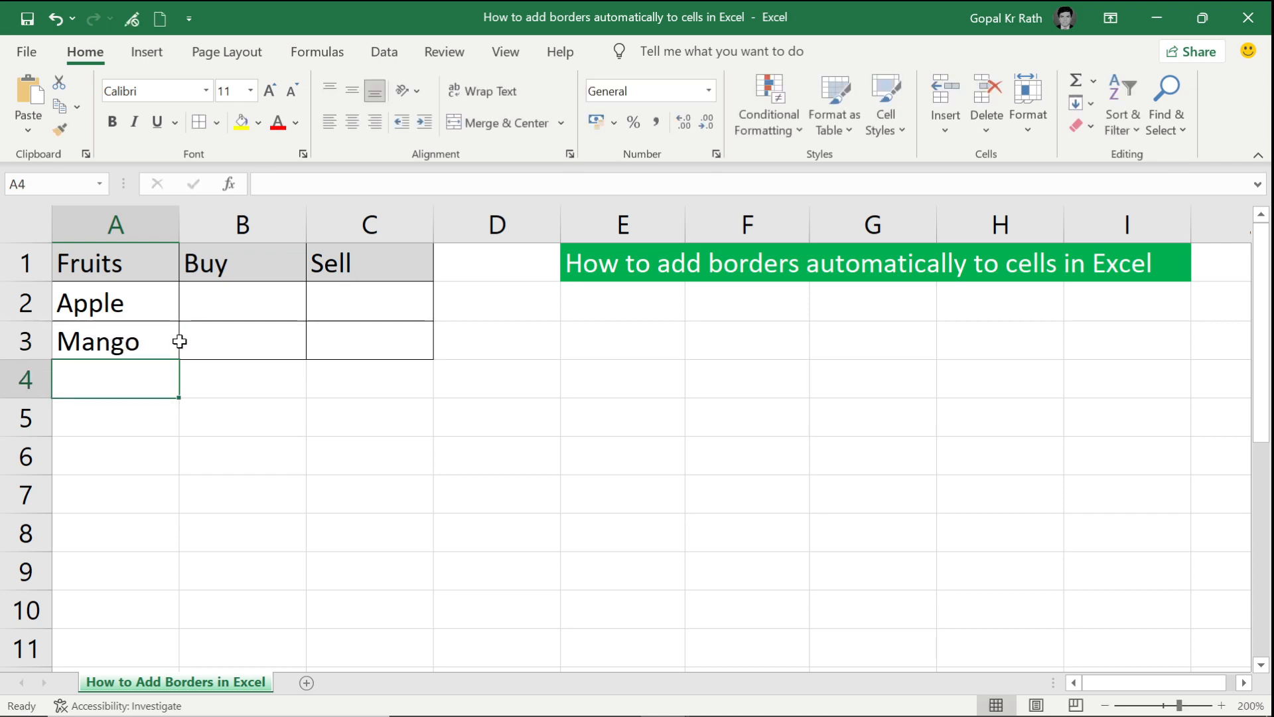